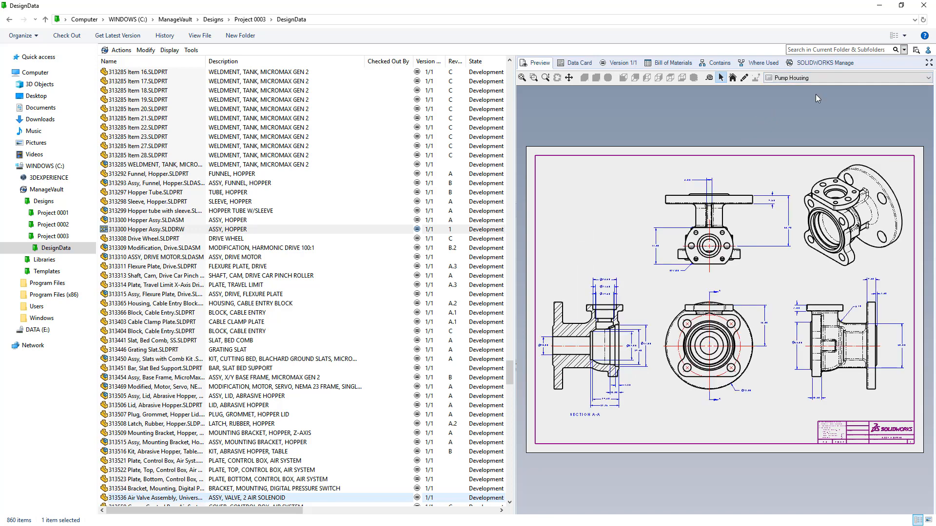
# Attempt the Hopper drawing approval, review the Pump Housing warning, and abandon the transition.
pyautogui.click(141, 229)
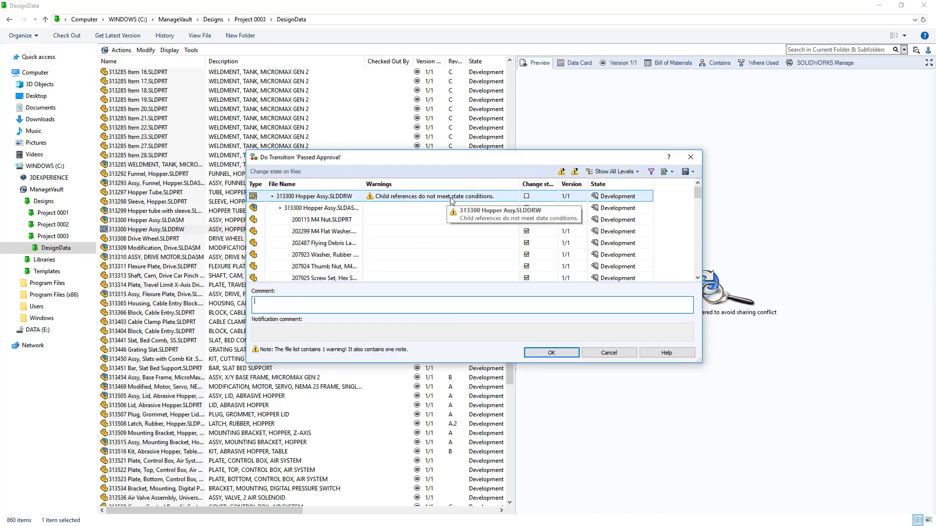
pyautogui.scroll(-3)
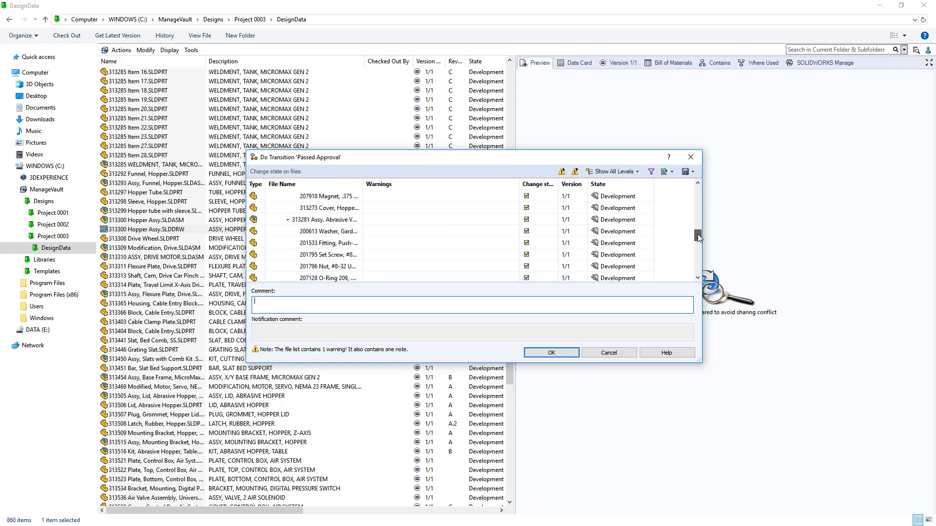
pyautogui.scroll(-3)
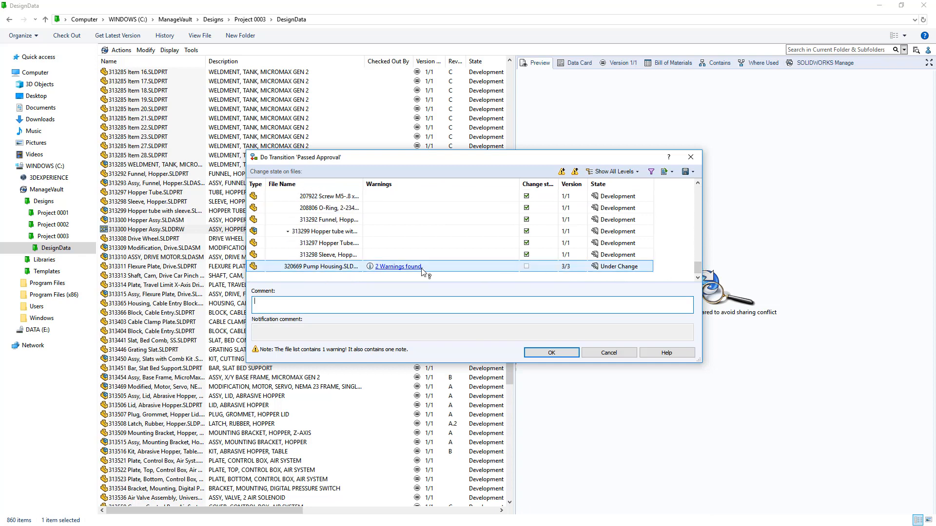
pyautogui.click(398, 266)
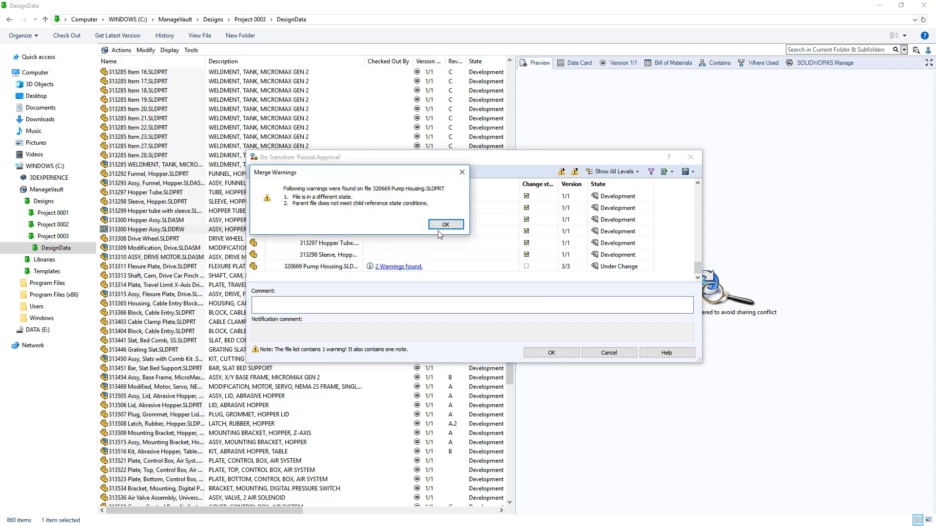
pyautogui.click(446, 224)
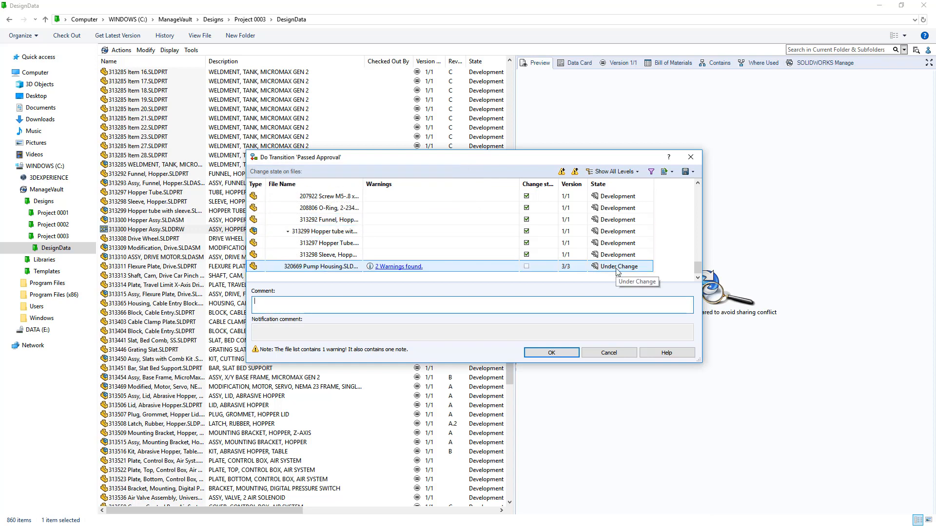
pyautogui.click(550, 352)
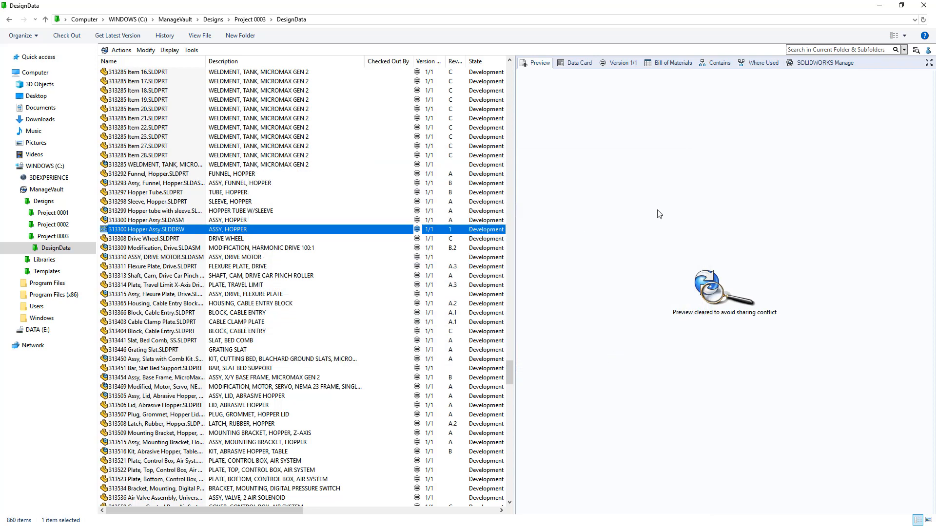
# From the Contains list, send 320669 Pump Housing through Change Approved with comment 'changed'.
pyautogui.click(719, 62)
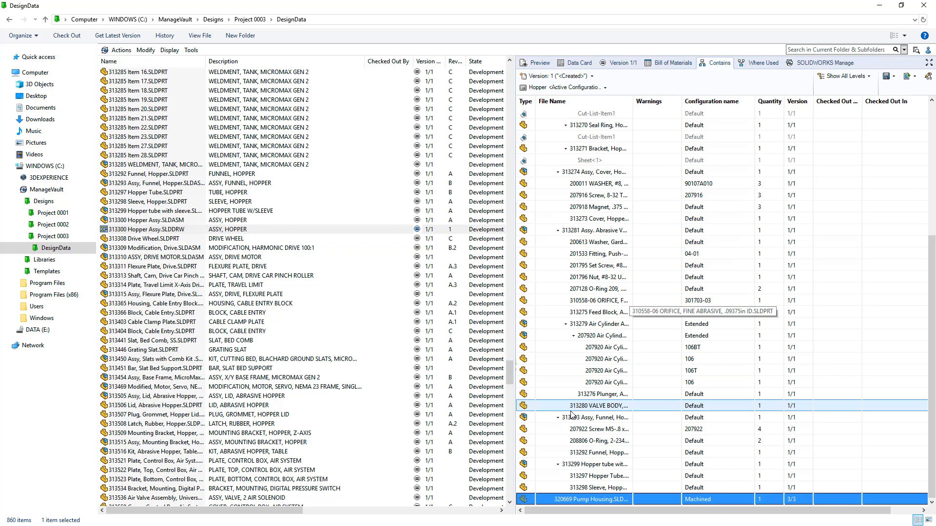
pyautogui.rightClick(591, 499)
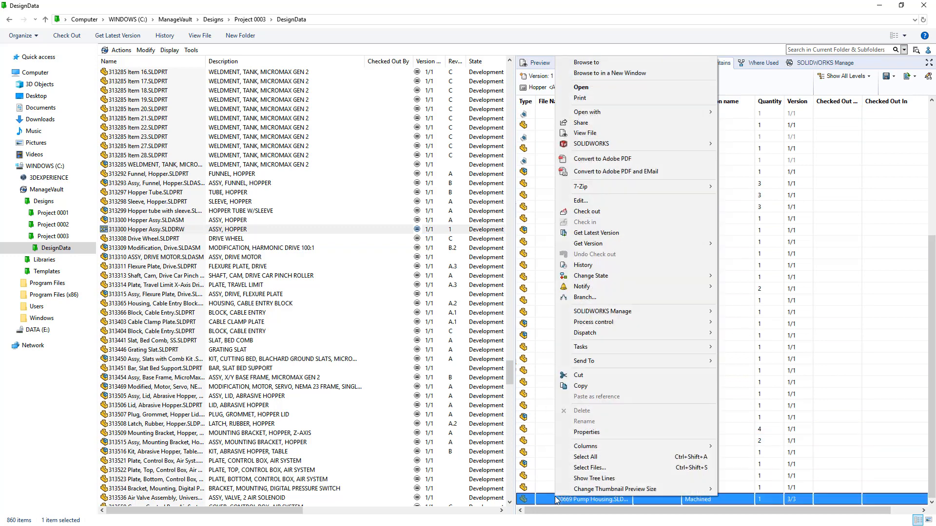
pyautogui.moveTo(609, 275)
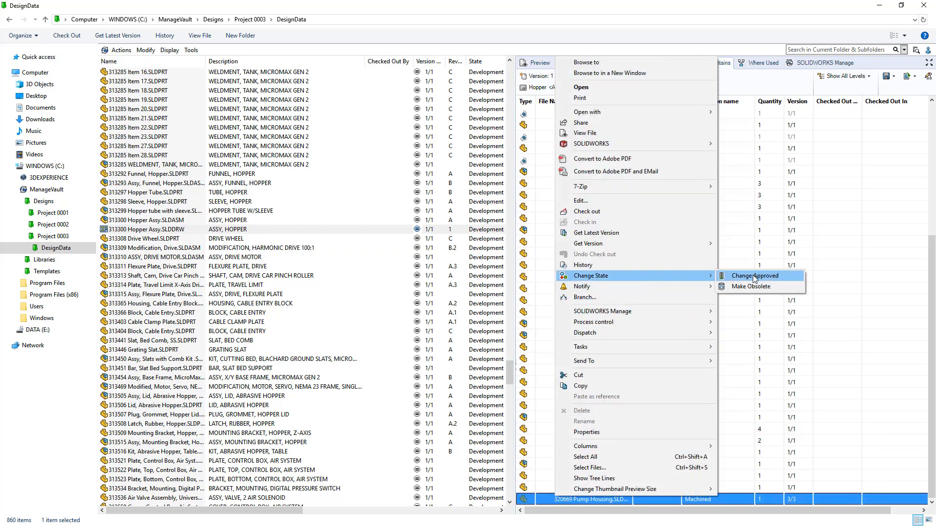
pyautogui.click(755, 275)
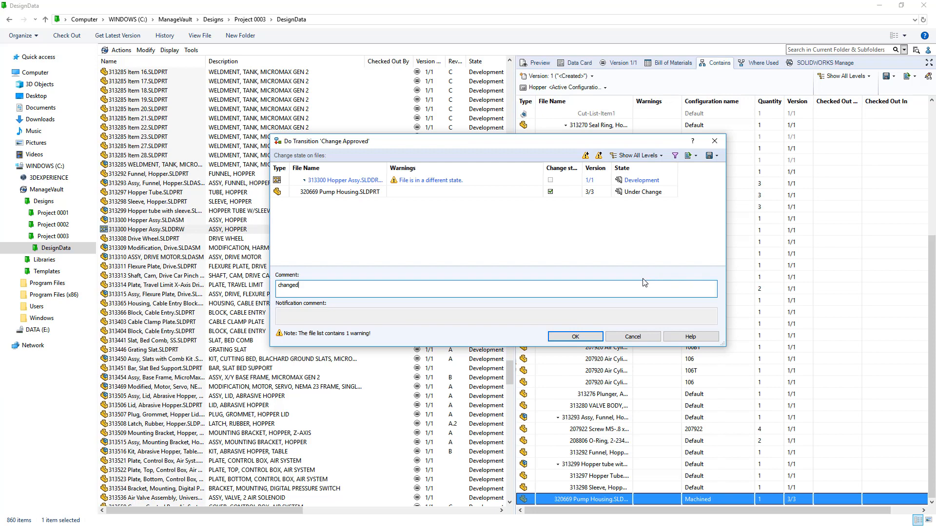
pyautogui.click(575, 336)
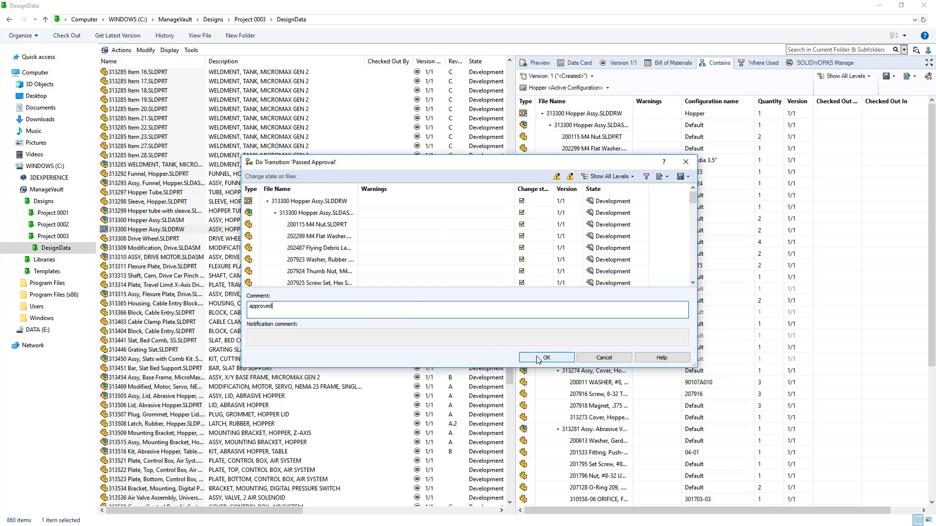
# Confirm Passed Approval for the Hopper drawing, then search the vault for 'tilt & assy'.
pyautogui.click(546, 357)
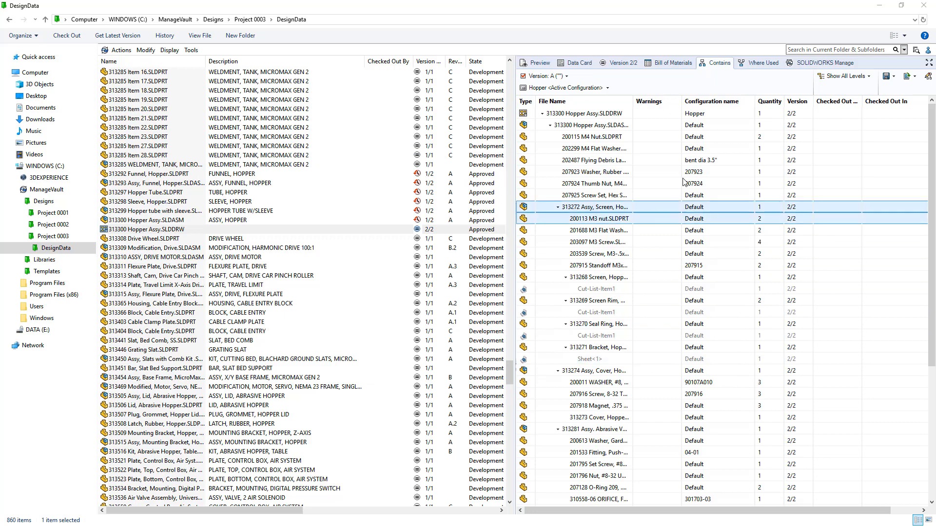
pyautogui.write('tilt & assy')
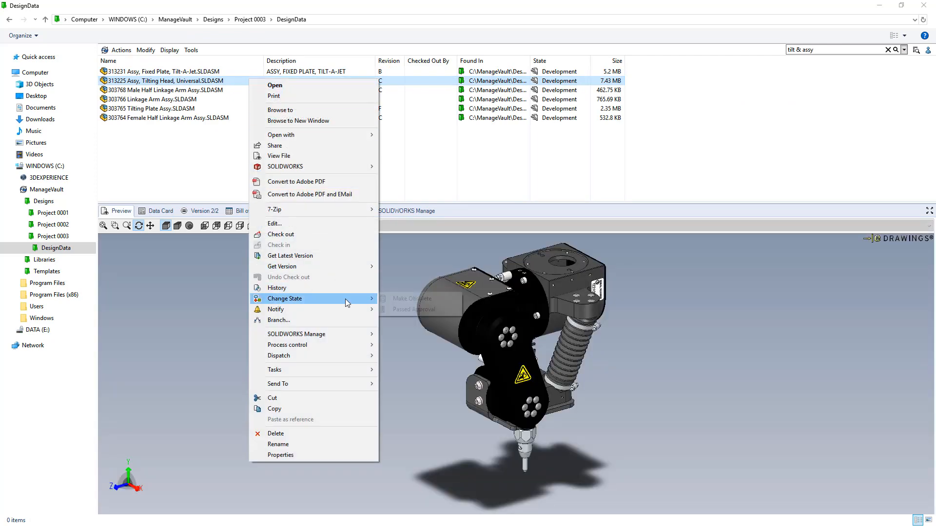
pyautogui.click(413, 309)
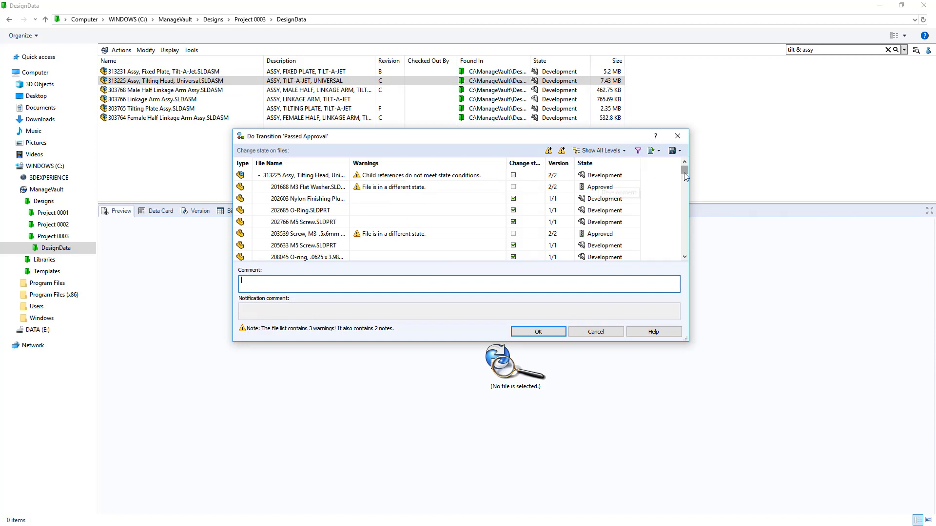
pyautogui.scroll(-3)
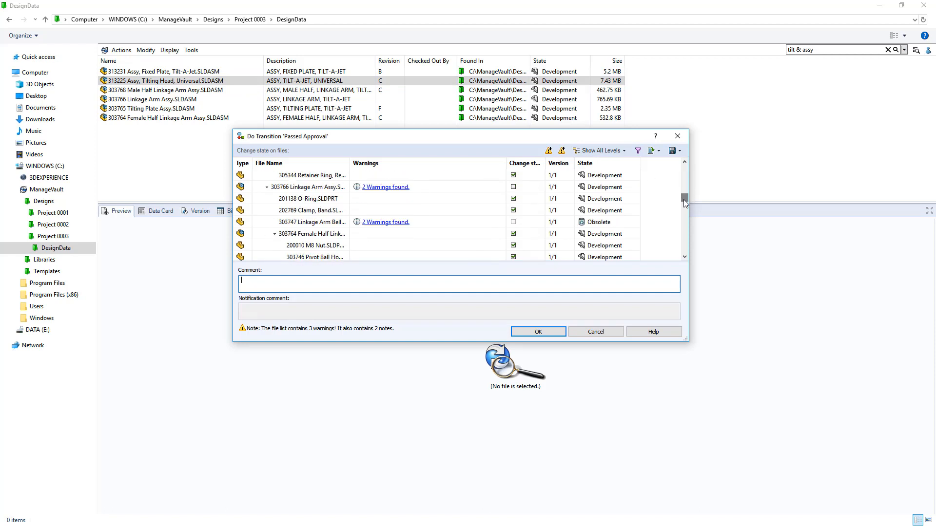
pyautogui.moveTo(384, 222)
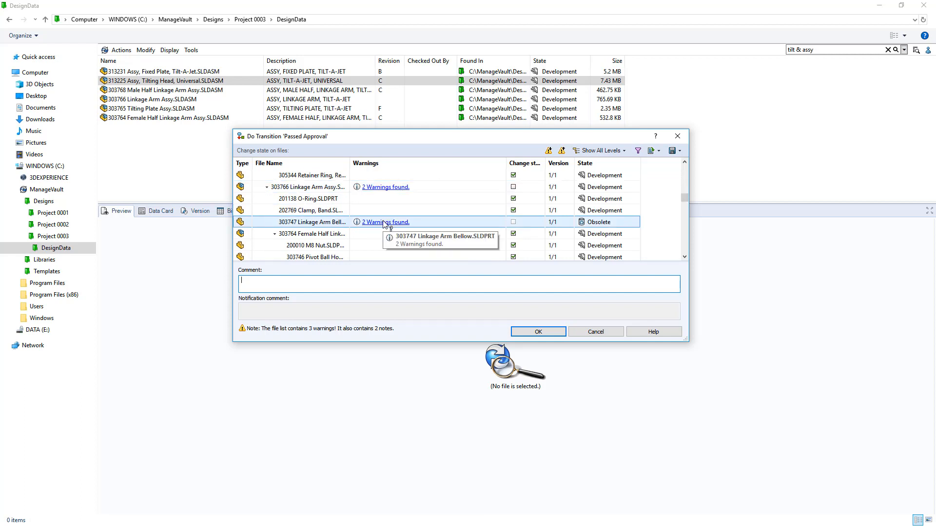
pyautogui.moveTo(581, 228)
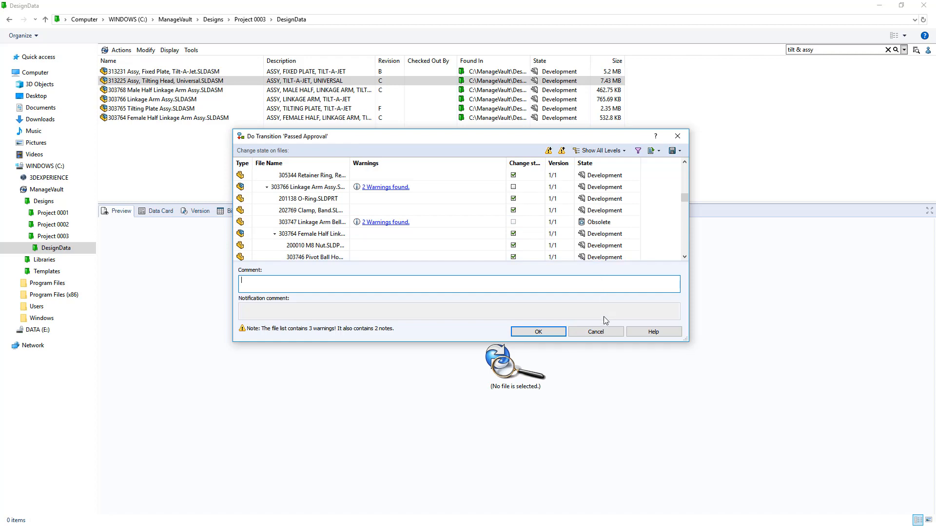
pyautogui.moveTo(604, 335)
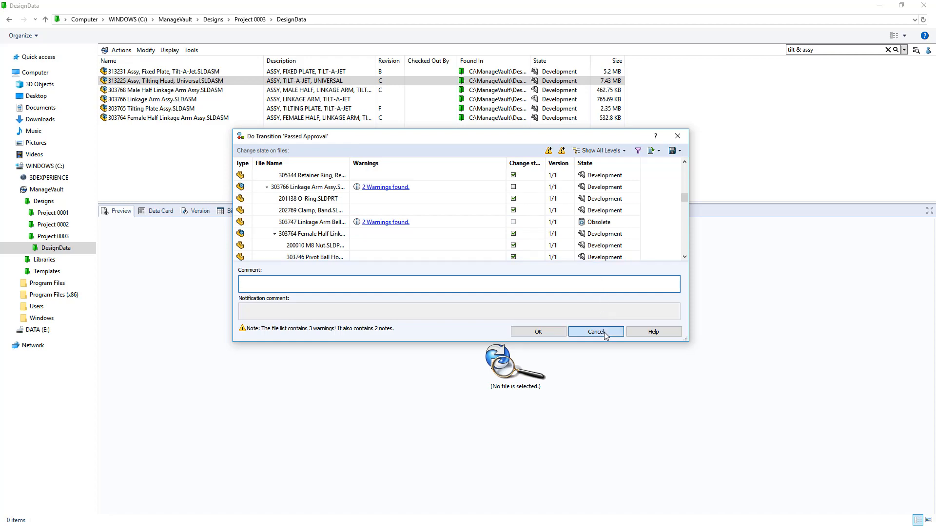
pyautogui.click(594, 332)
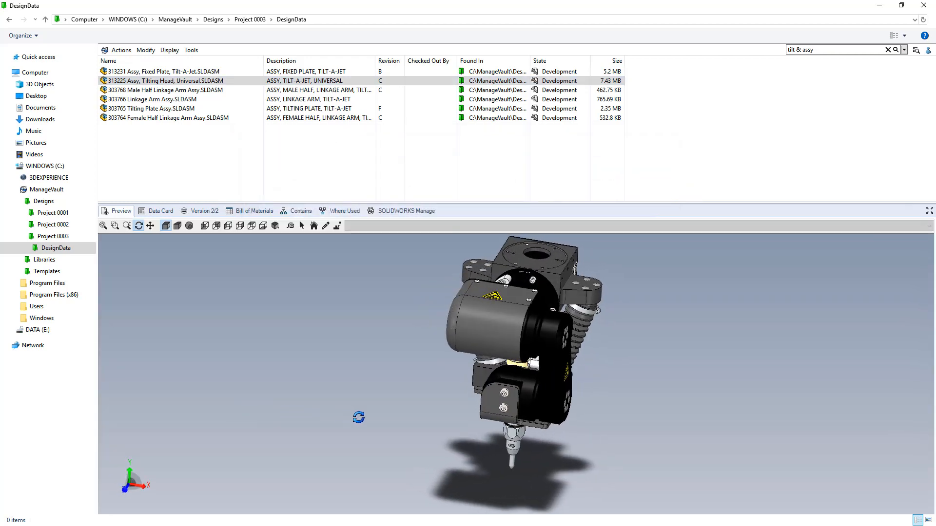